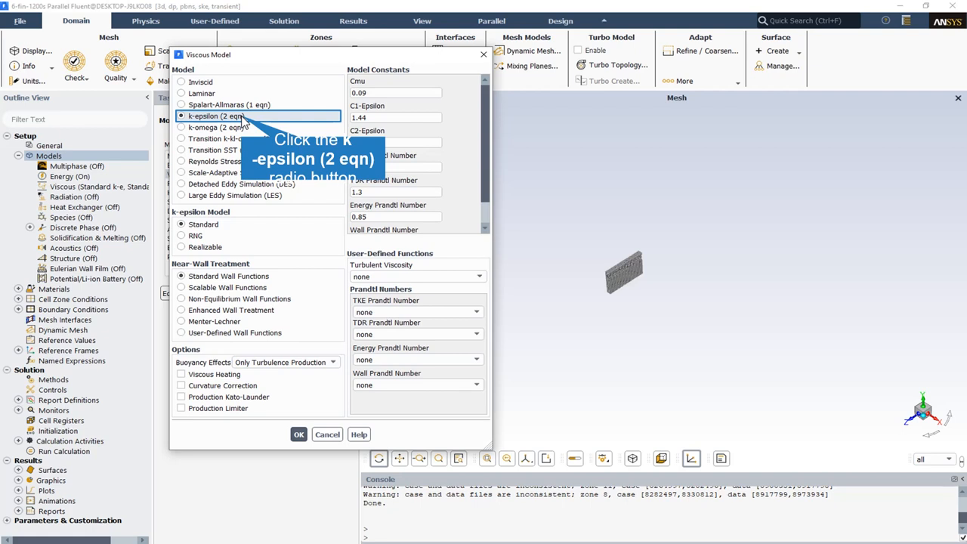
Step: Select the standard k-epsilon (2 eqn) turbulence model with standard wall functions
{"action": "left_click", "coordinate": [299, 435]}
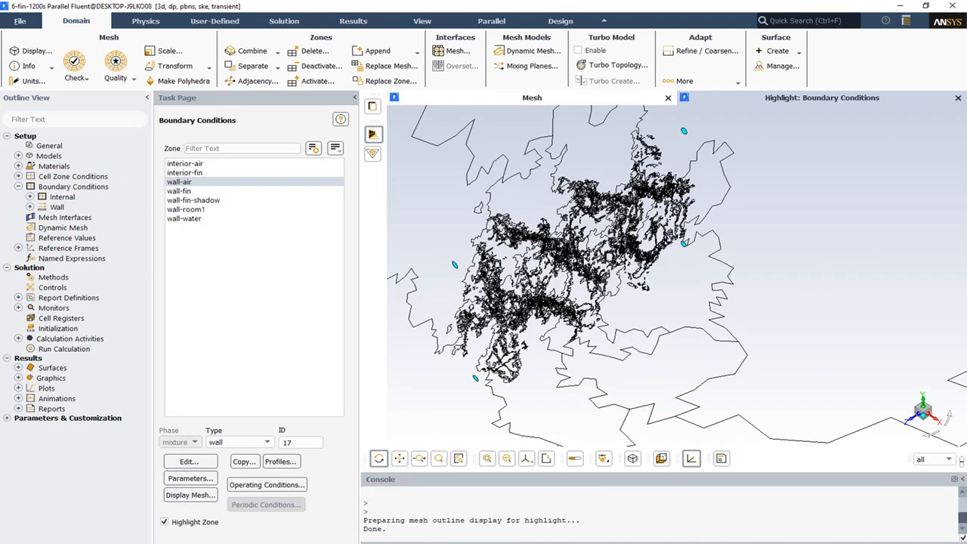
{"action": "mouse_move", "coordinate": [254, 364]}
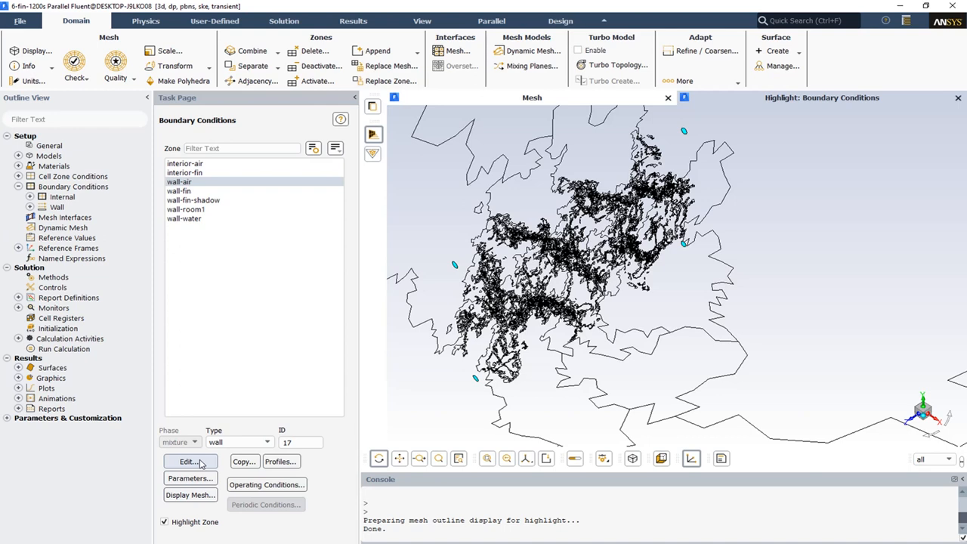
Step: Edit the highlighted wall zone to reach its thermal boundary settings
{"action": "left_click", "coordinate": [187, 461]}
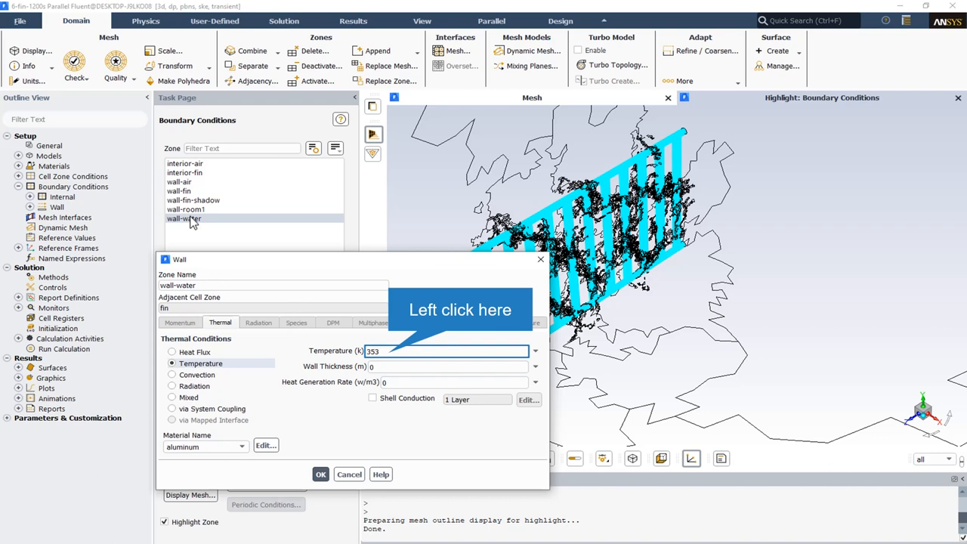
{"action": "mouse_move", "coordinate": [205, 375]}
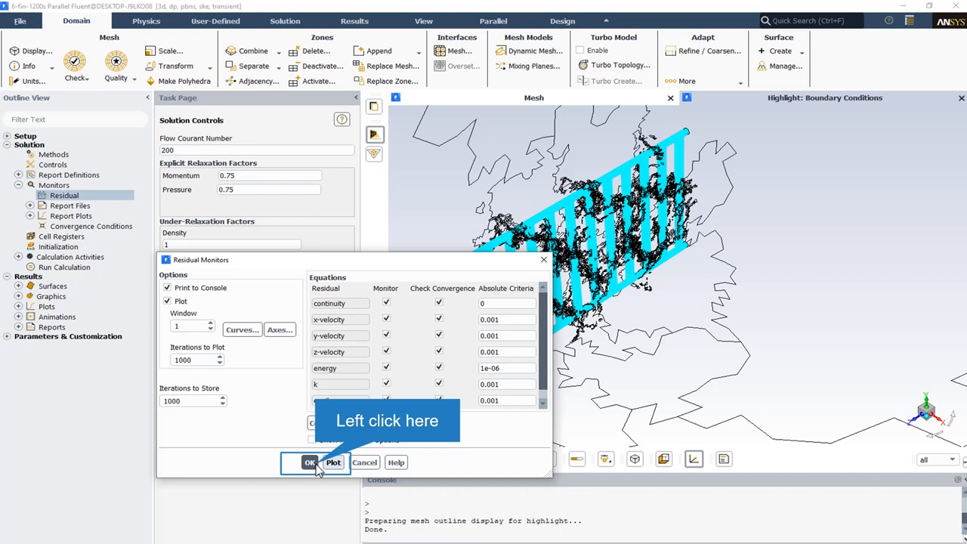
Step: Confirm residual convergence criteria of 1e-06 for energy and 0.001 for the others
{"action": "left_click", "coordinate": [308, 462]}
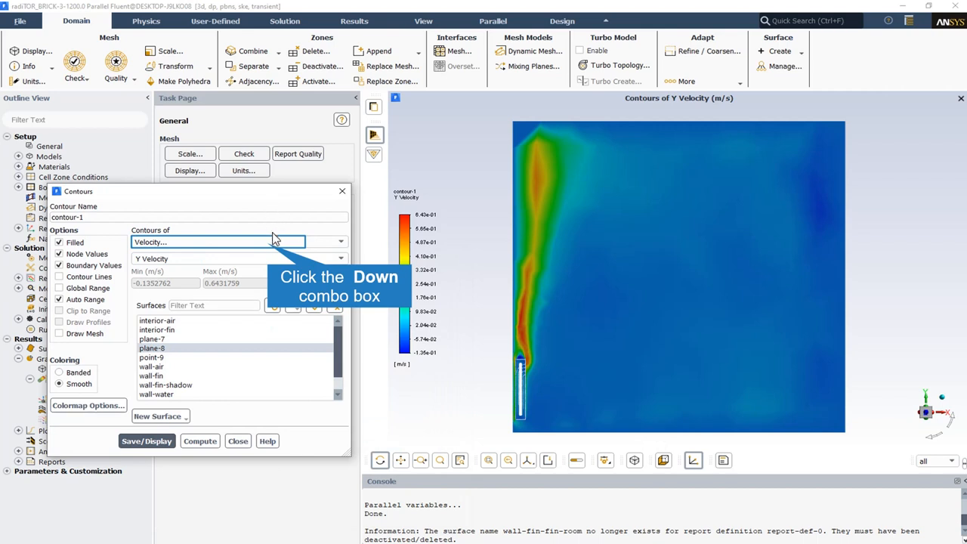
{"action": "mouse_move", "coordinate": [268, 249]}
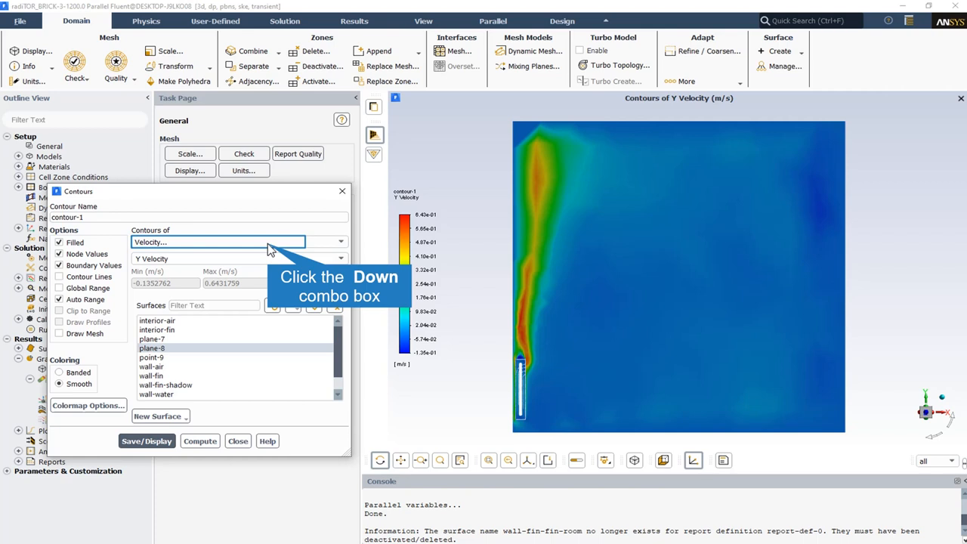
Step: Change the contour quantity from Y velocity to static pressure
{"action": "left_click", "coordinate": [340, 241]}
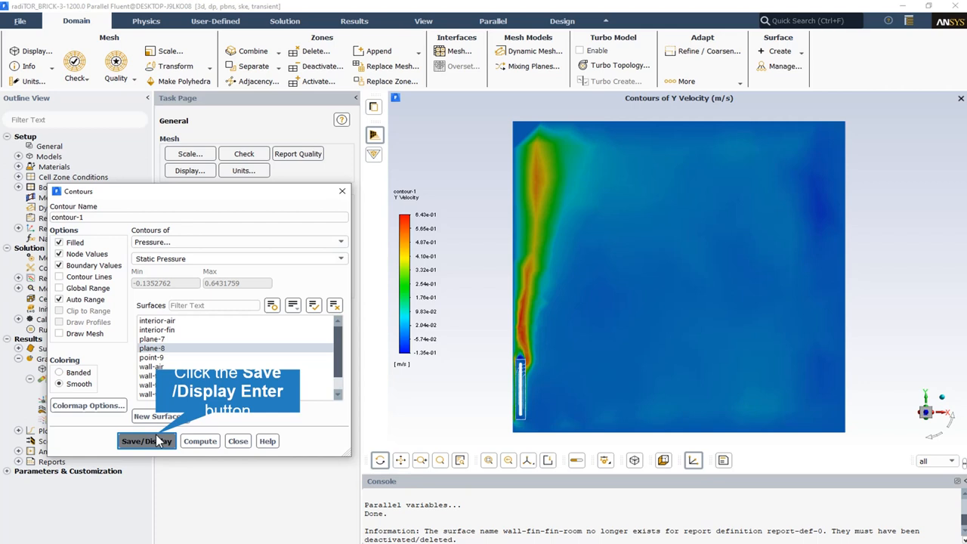
Step: Display the static pressure contour across the room plane
{"action": "left_click", "coordinate": [145, 441]}
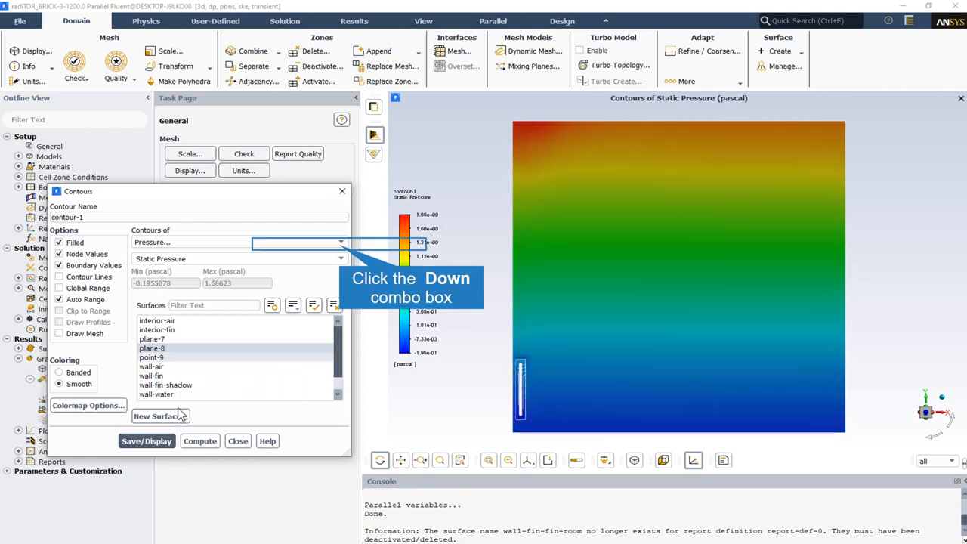
{"action": "mouse_move", "coordinate": [310, 286]}
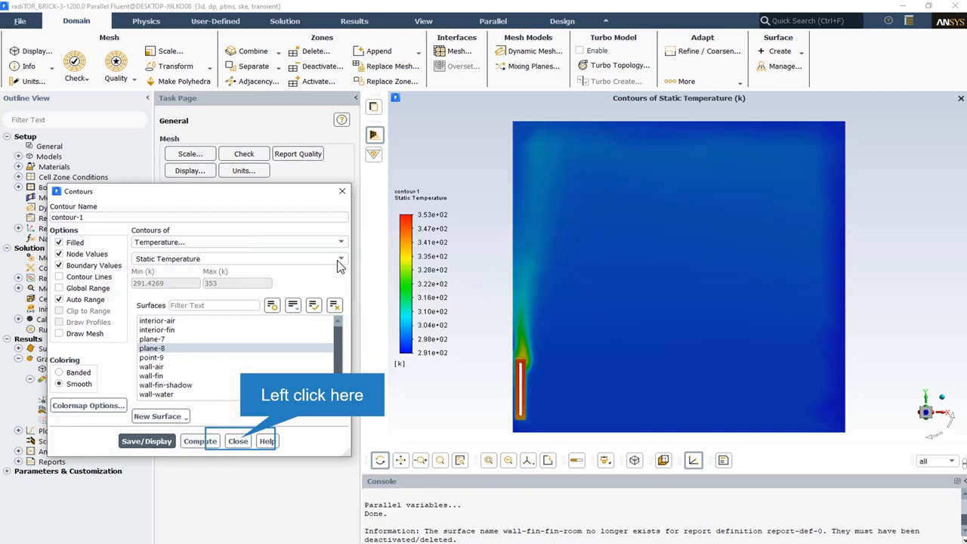
{"action": "mouse_move", "coordinate": [253, 420]}
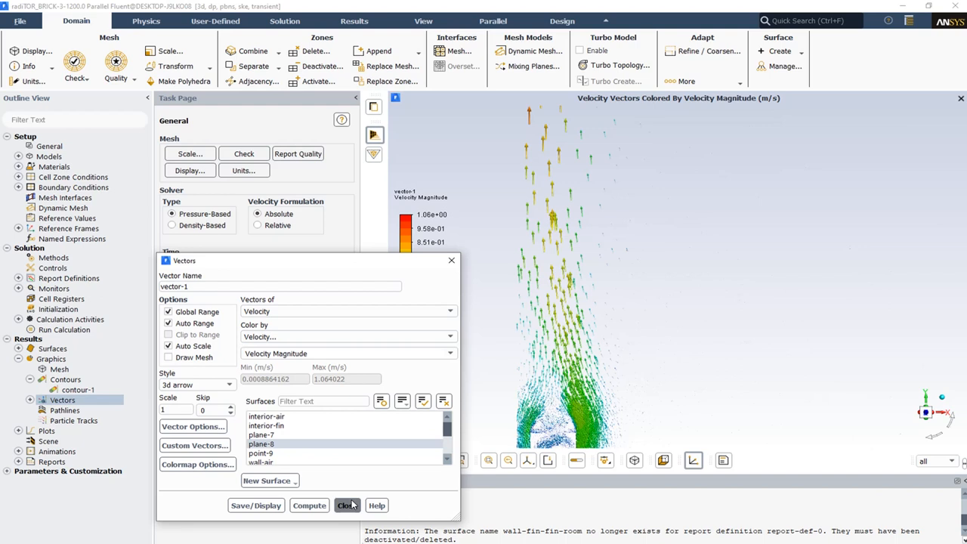
Step: Close the Vectors settings after showing velocity-magnitude-coloured velocity vectors
{"action": "left_click", "coordinate": [348, 505]}
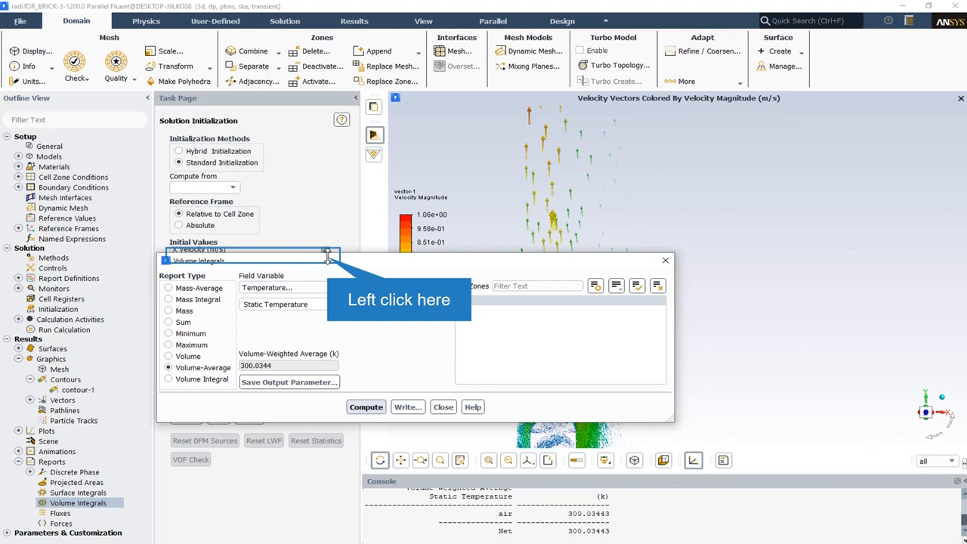
Step: Start a surface integral report for the area-weighted Nusselt number on wall-fin
{"action": "left_click", "coordinate": [275, 490]}
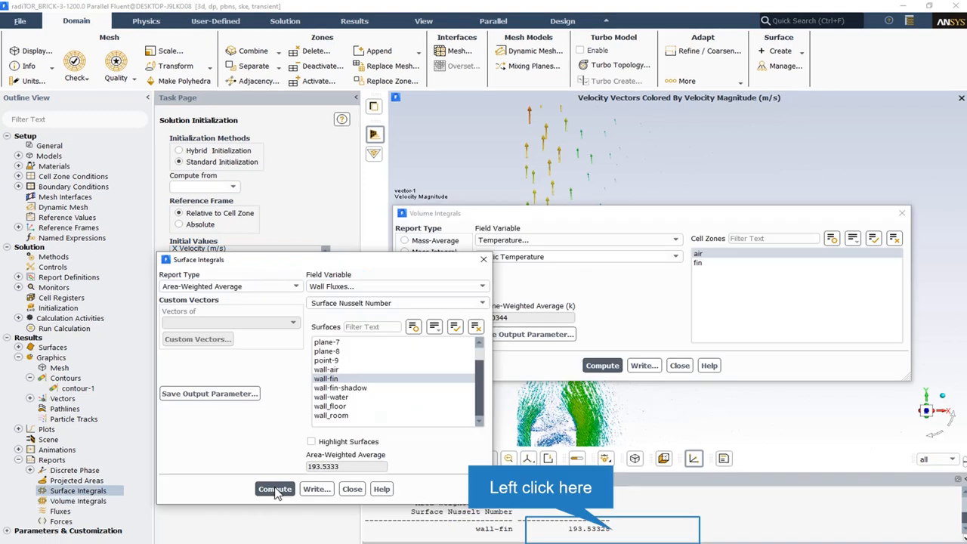